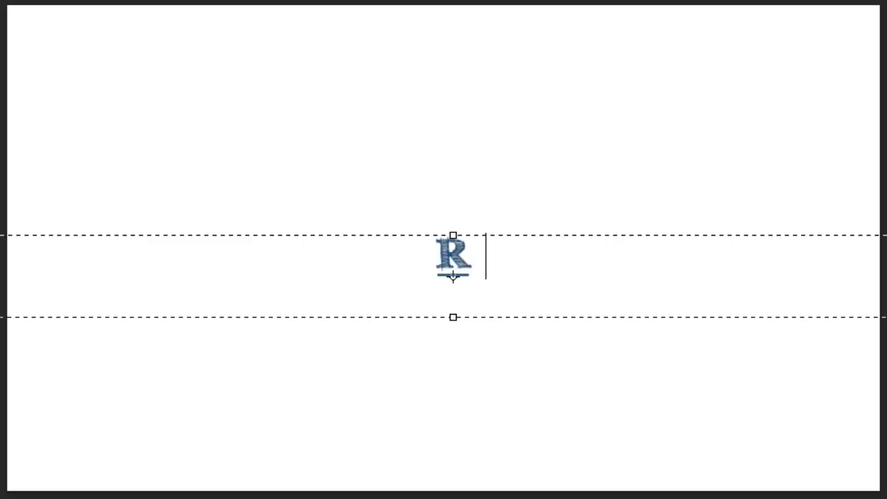
# Step: Unlock 'Administrator Components' via its lock icon, then check in 'Archive Module' from the toolbar
pyautogui.write('ichard Ba')
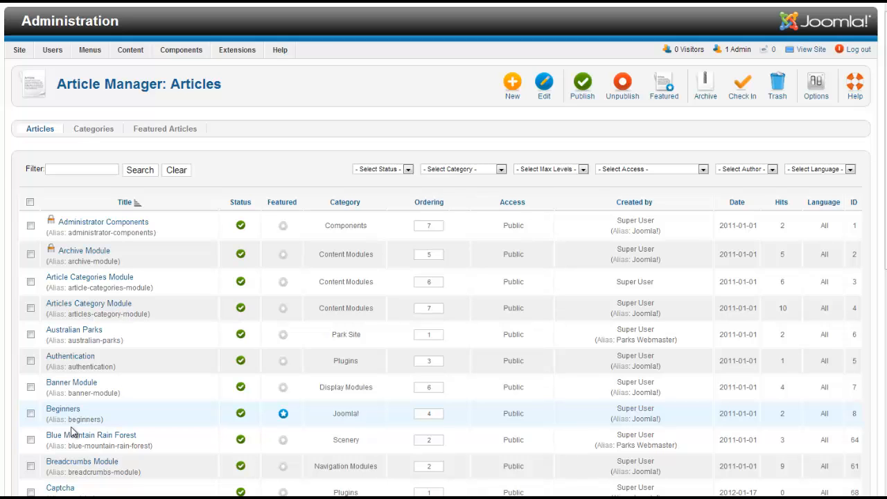
pyautogui.moveTo(97, 257)
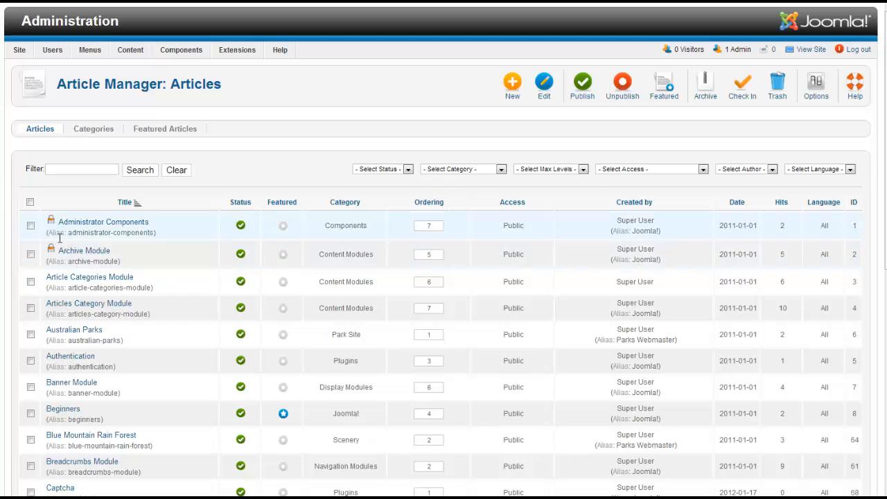
pyautogui.moveTo(51, 225)
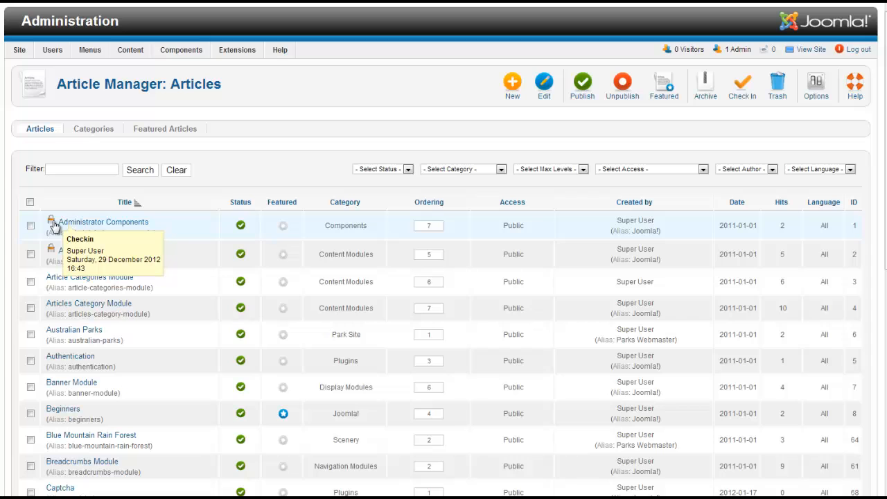
pyautogui.moveTo(146, 258)
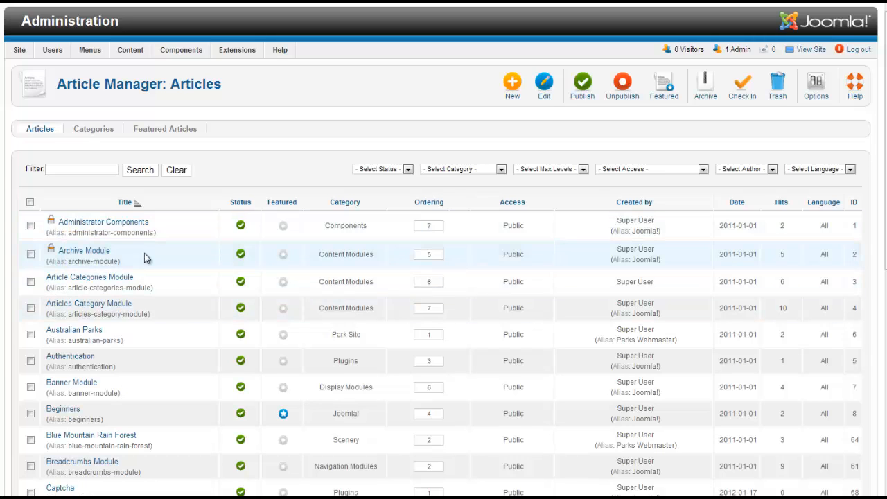
pyautogui.moveTo(159, 272)
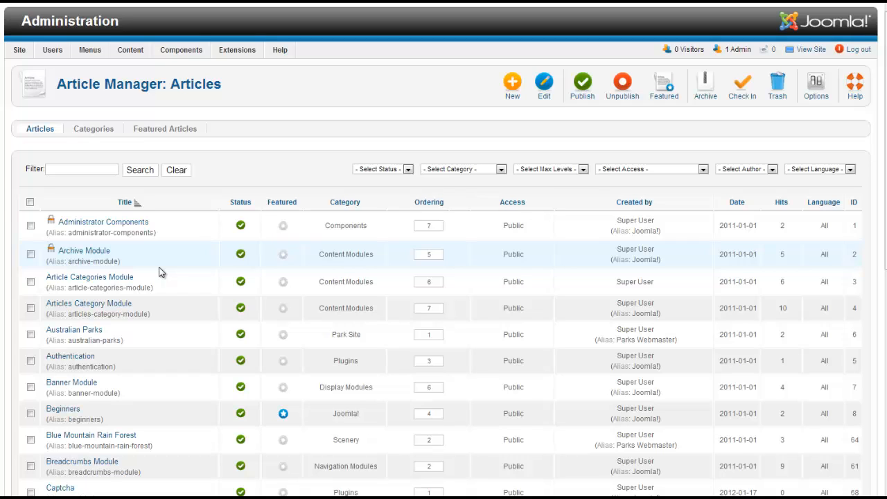
pyautogui.moveTo(129, 233)
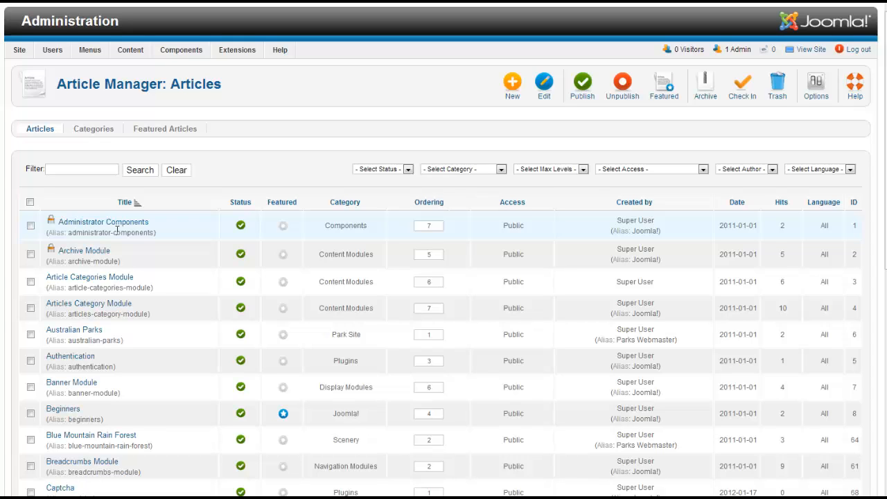
pyautogui.moveTo(103, 222)
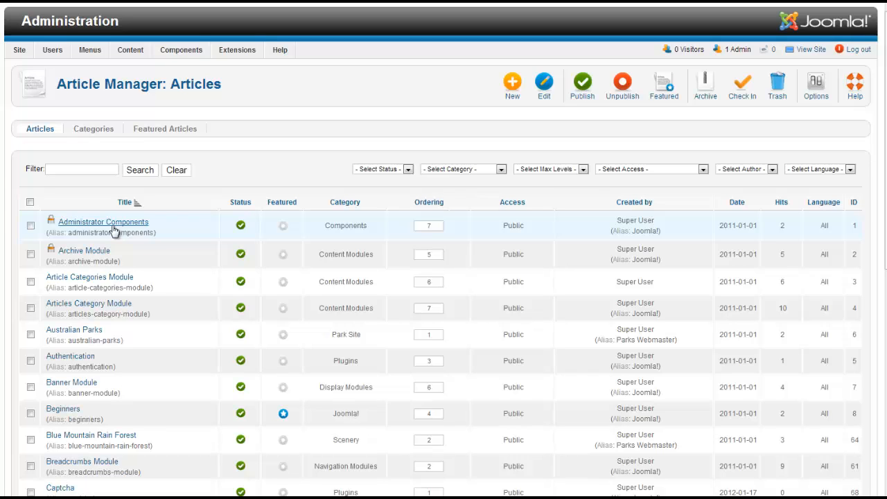
pyautogui.moveTo(54, 225)
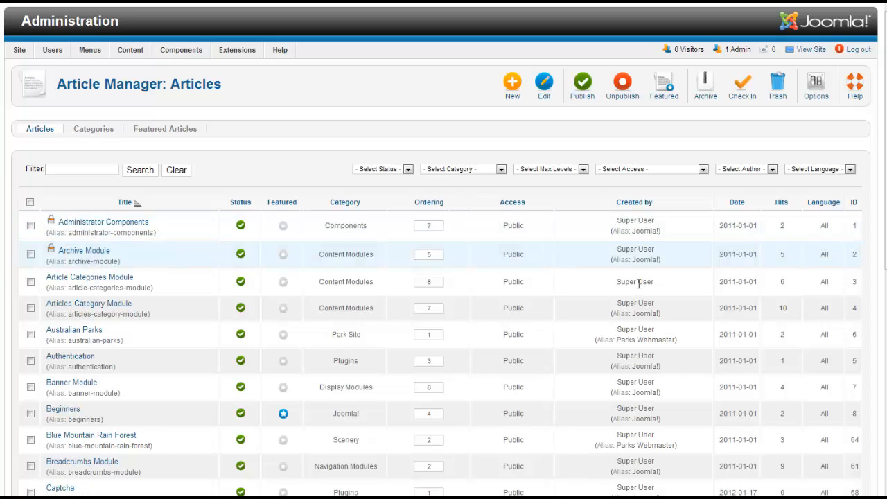
pyautogui.moveTo(637, 281)
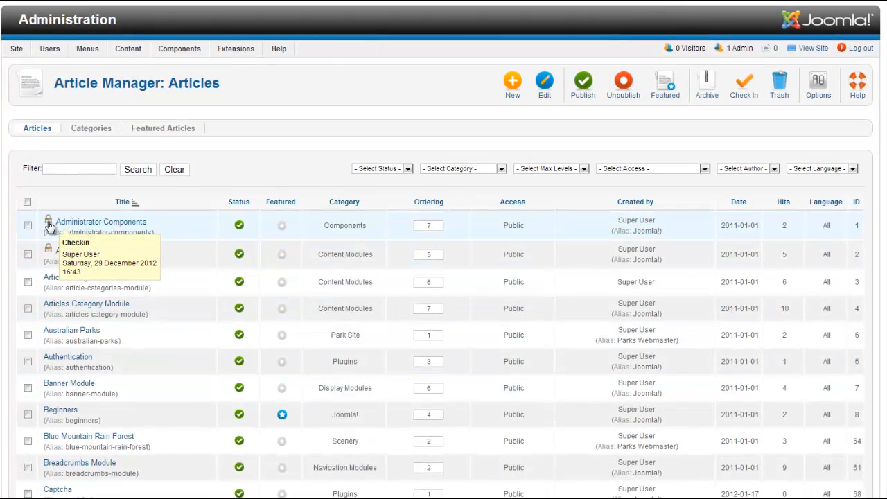
pyautogui.click(28, 225)
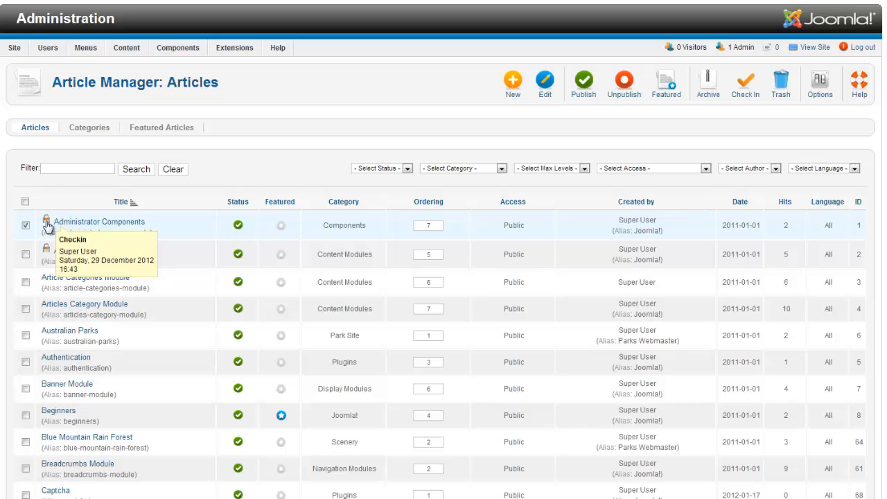
pyautogui.click(46, 223)
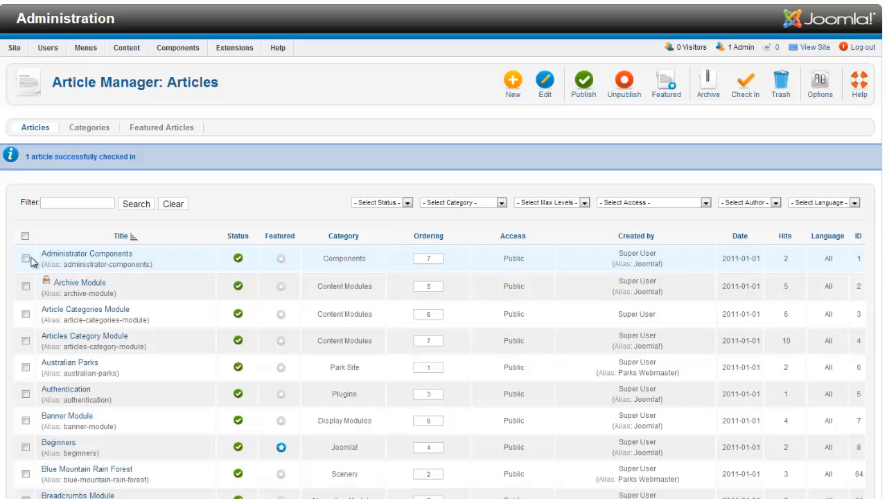
pyautogui.click(25, 286)
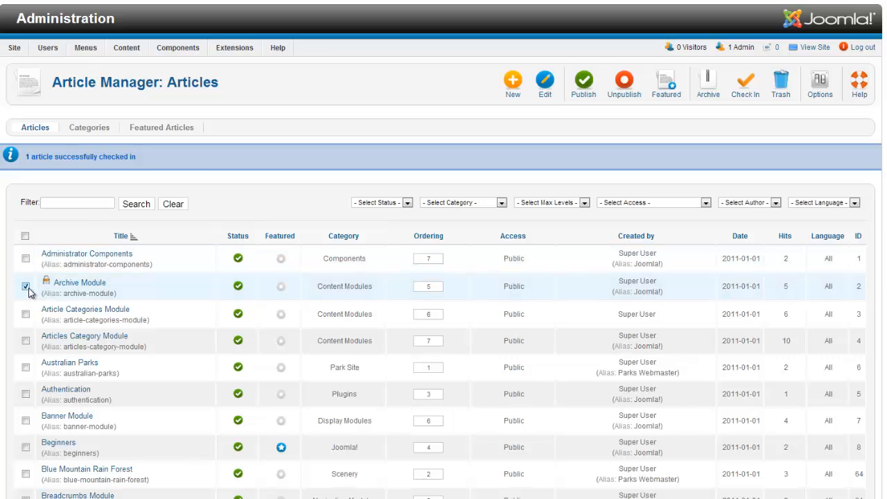
pyautogui.moveTo(399, 231)
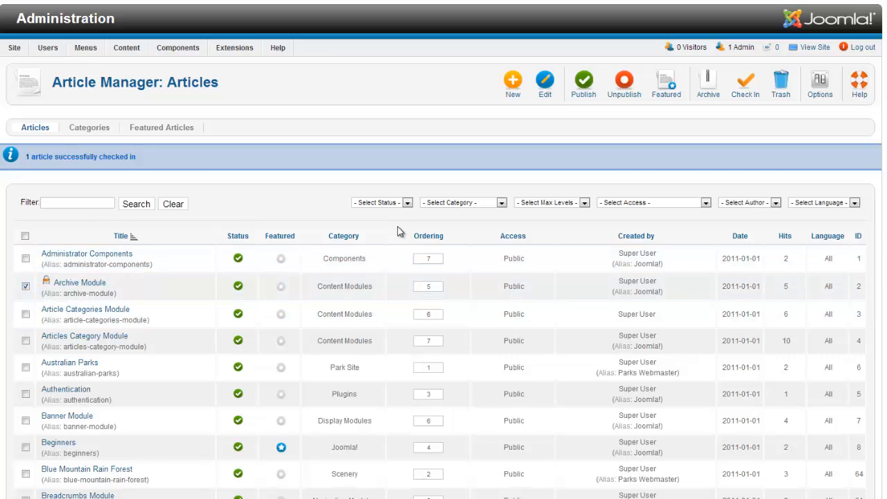
pyautogui.moveTo(745, 83)
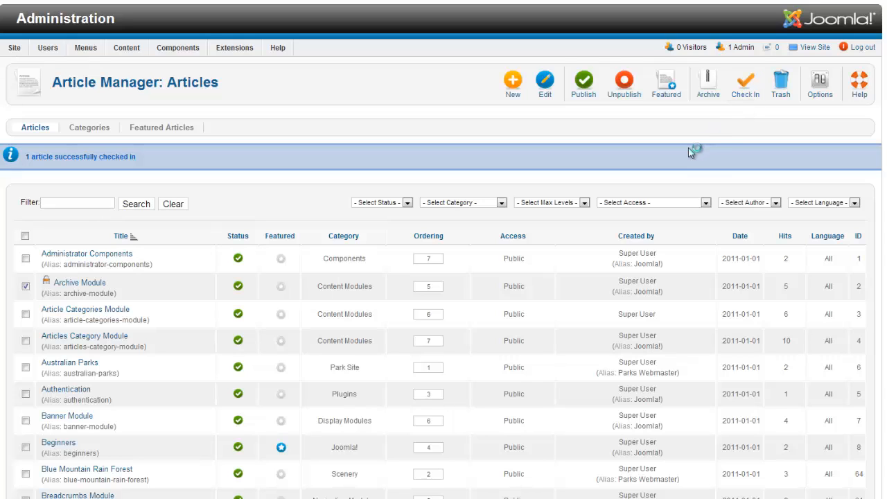
pyautogui.click(26, 286)
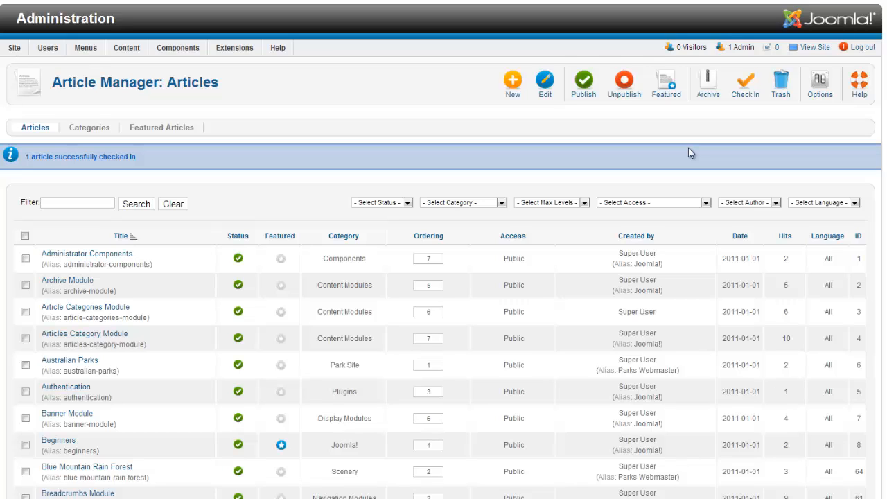
pyautogui.moveTo(684, 155)
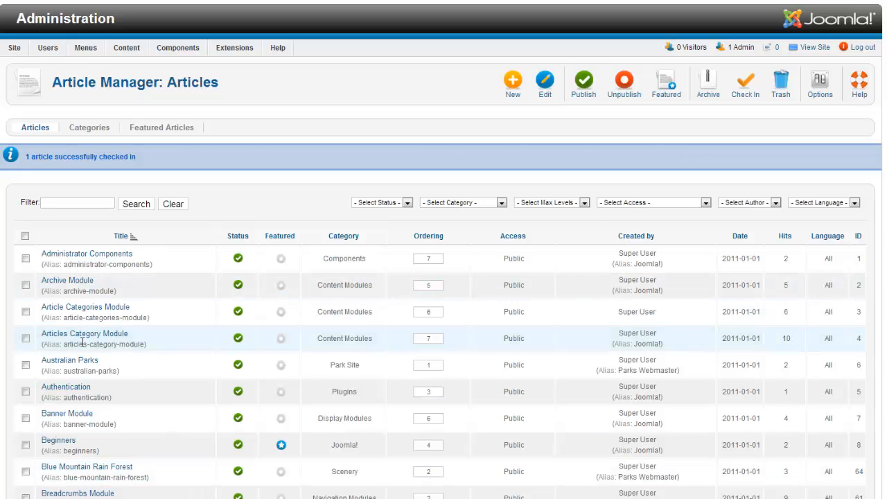
pyautogui.moveTo(152, 382)
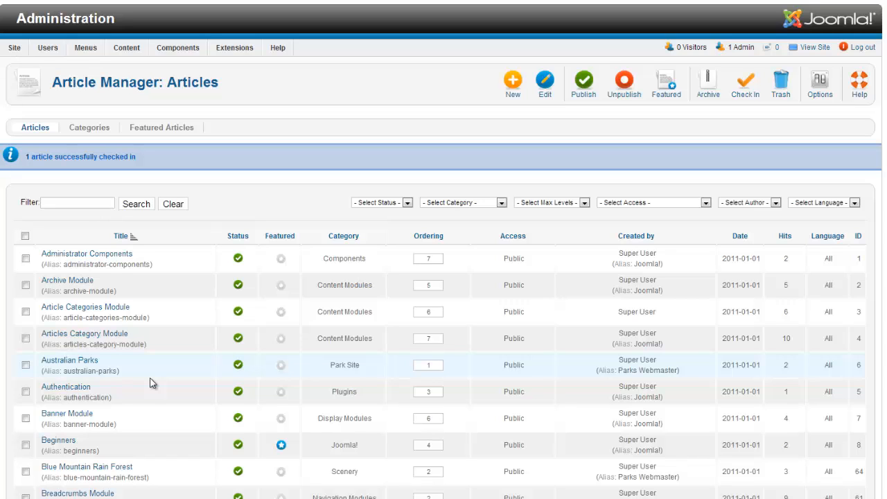
# Step: Open the Global Check-in maintenance page from the Site menu
pyautogui.click(14, 47)
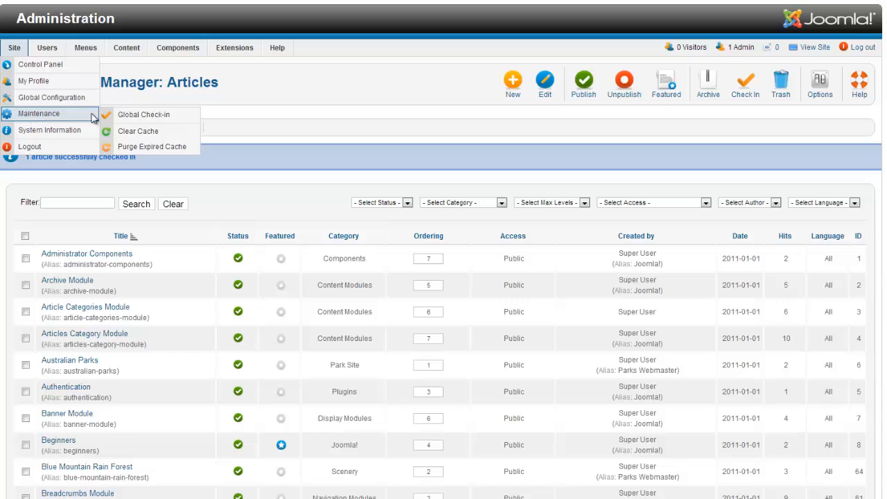
pyautogui.moveTo(149, 114)
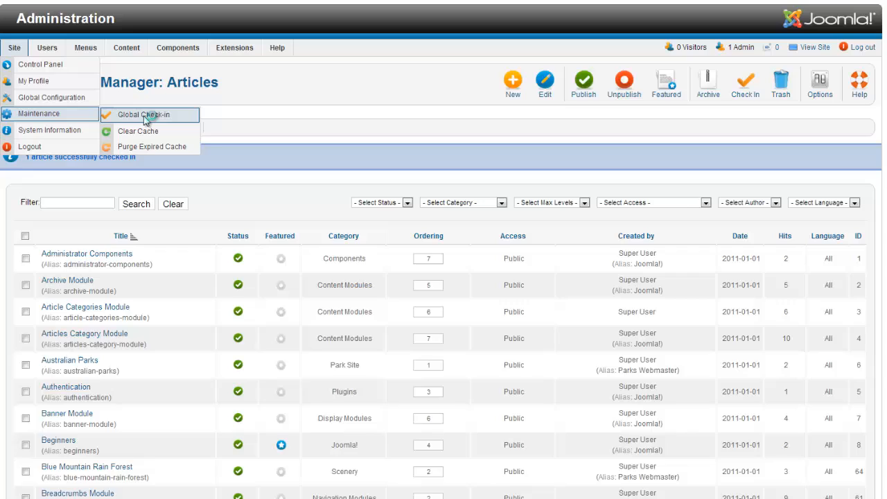
pyautogui.click(142, 115)
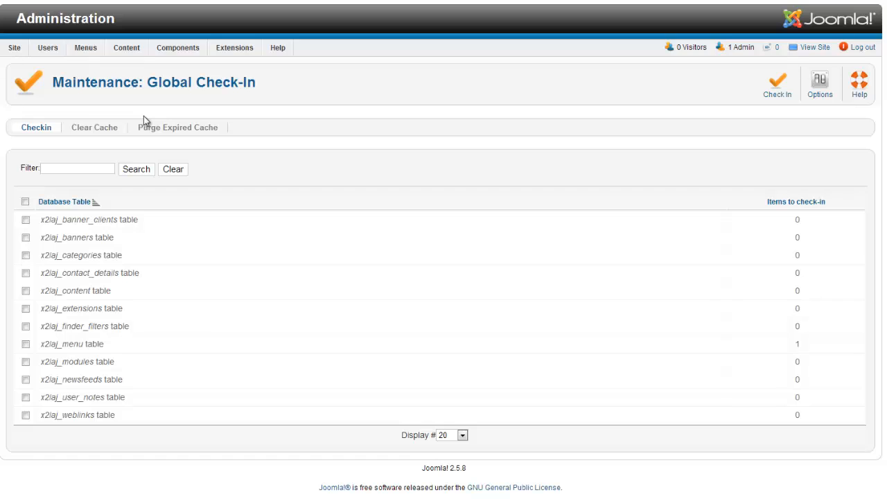
pyautogui.moveTo(745, 309)
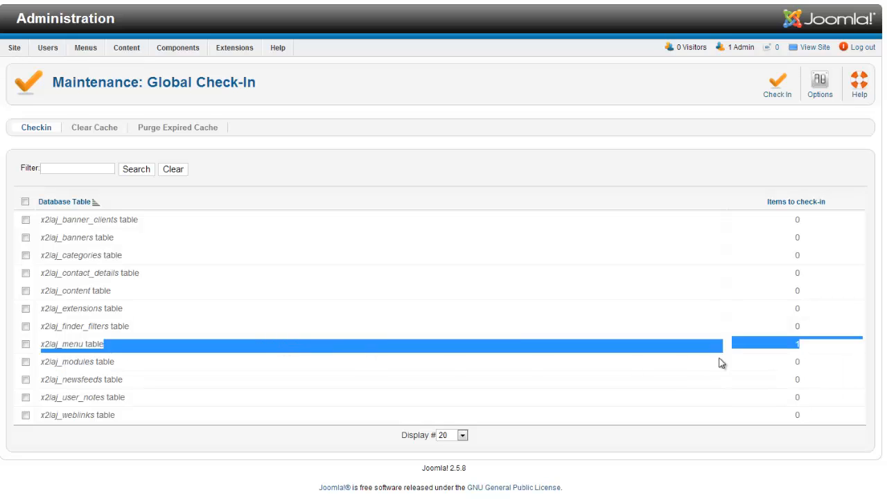
pyautogui.moveTo(733, 356)
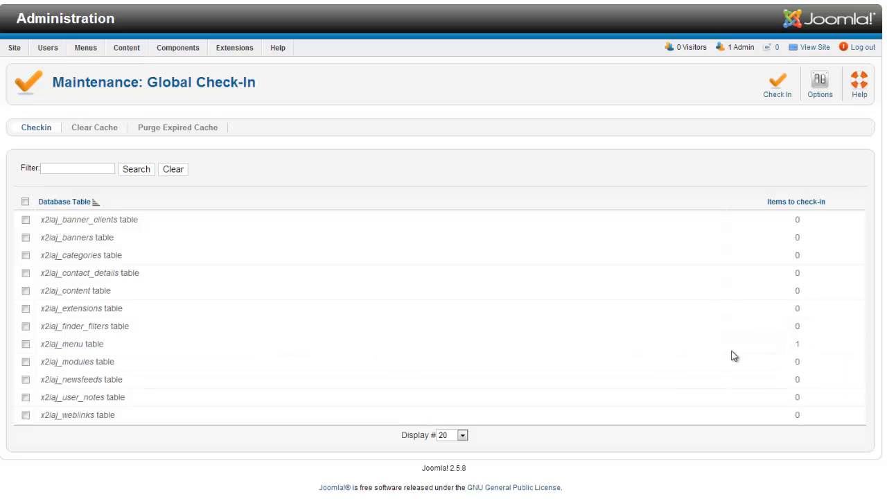
# Step: Select all database tables and check in the one locked menu item
pyautogui.click(25, 202)
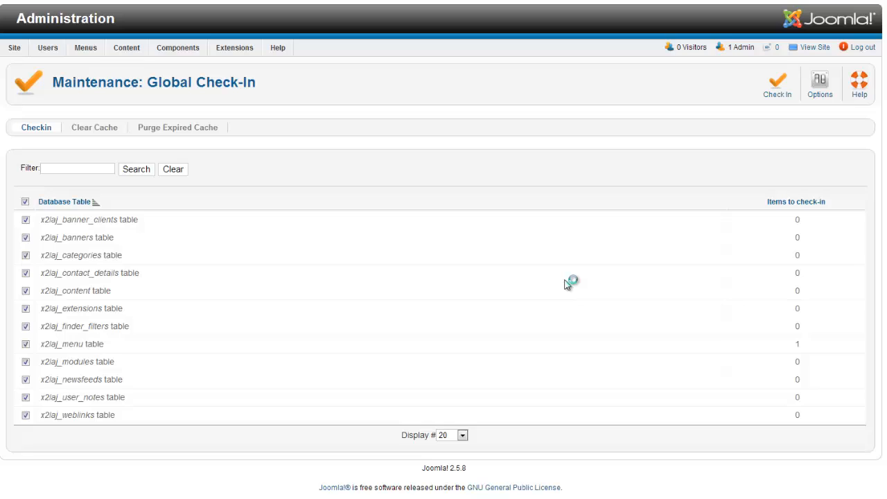
pyautogui.click(776, 82)
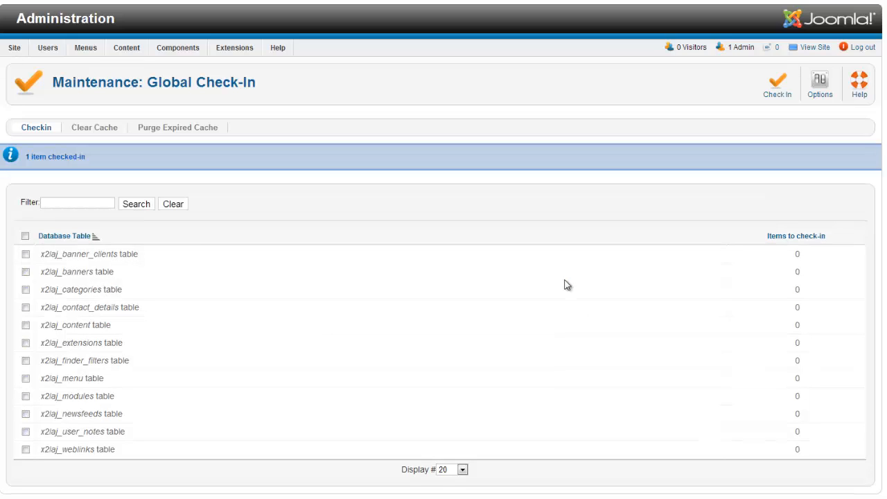
pyautogui.moveTo(128, 28)
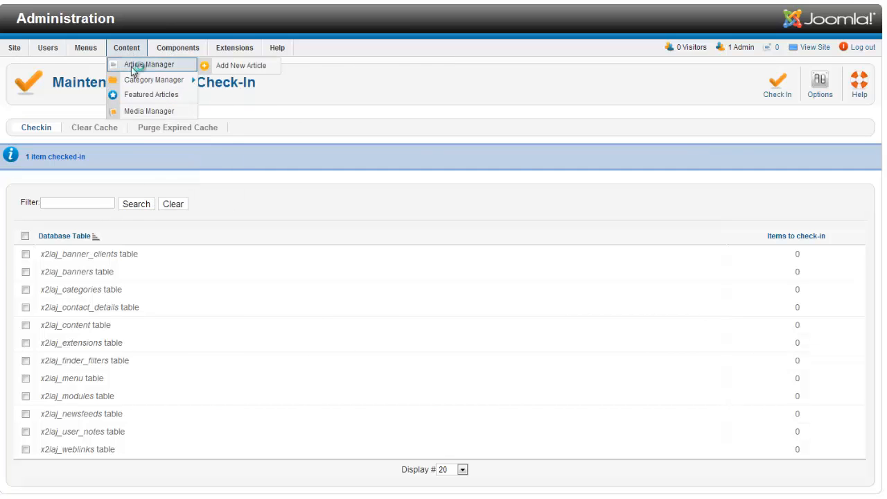
# Step: Go back to Content > Article Manager to confirm no articles are locked
pyautogui.click(149, 64)
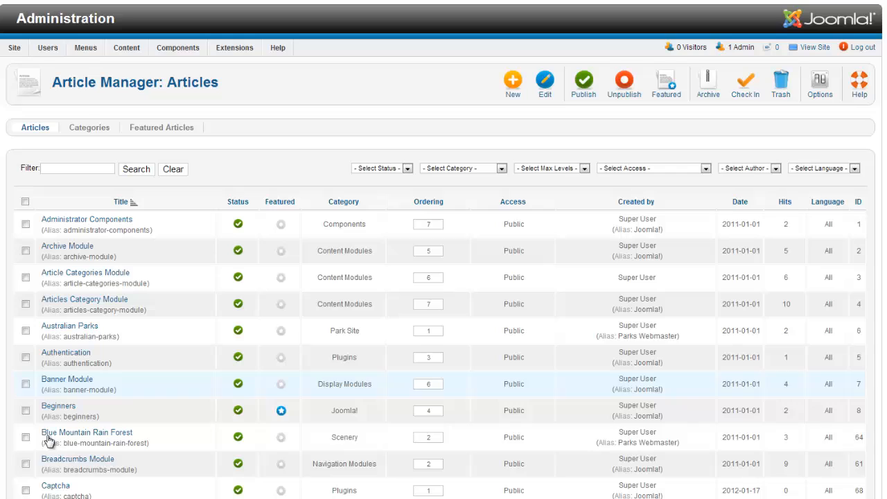